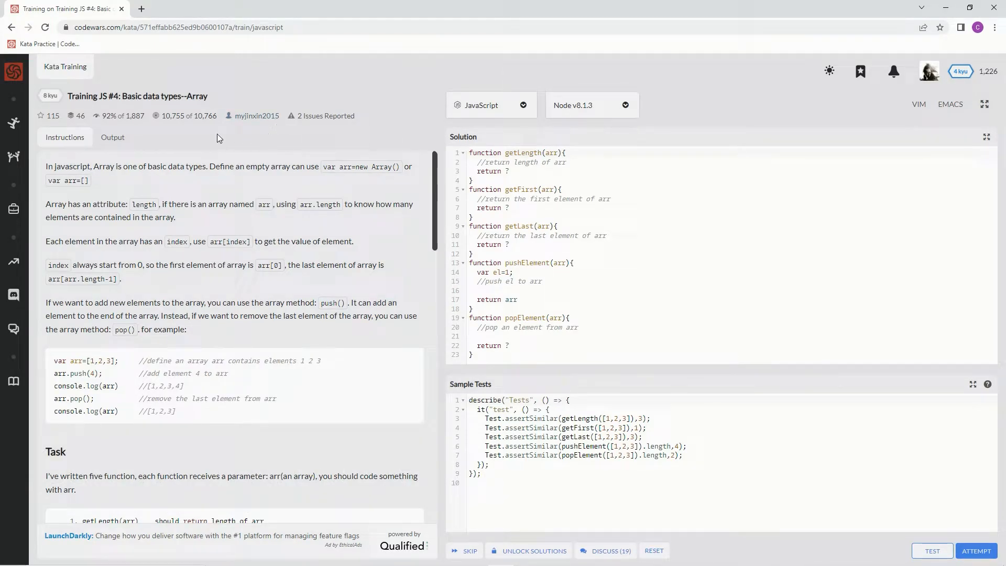
{"action": "mouse_move", "coordinate": [136, 126]}
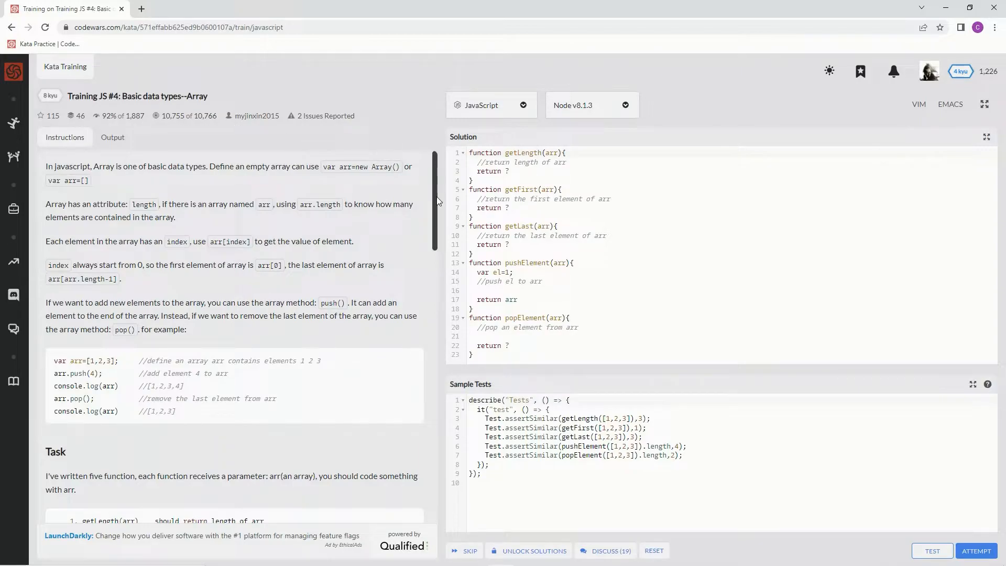
Scroll the instructions to the Task list of five array functions.
{"action": "scroll", "scroll_direction": "down", "scroll_amount": 3}
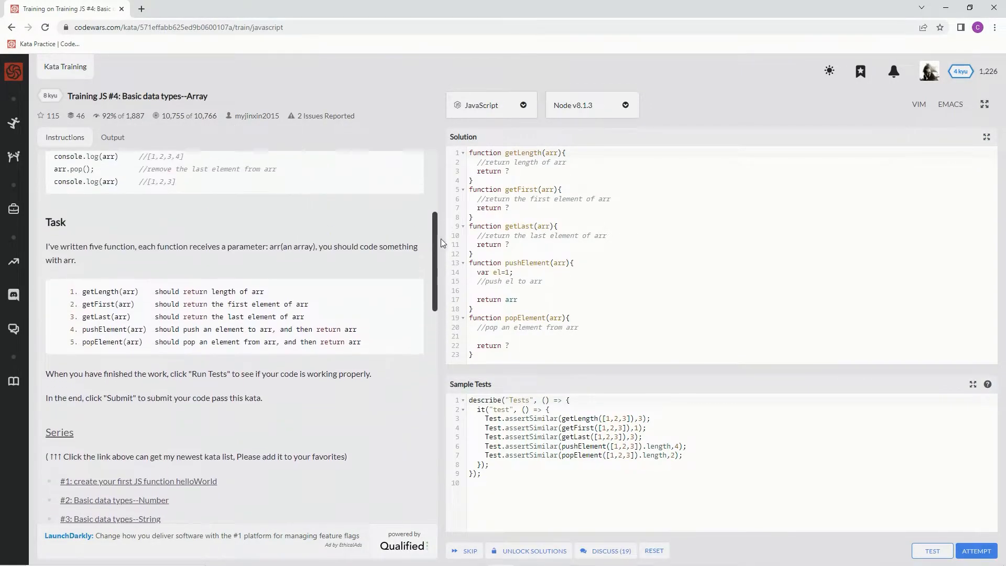
{"action": "mouse_move", "coordinate": [258, 323]}
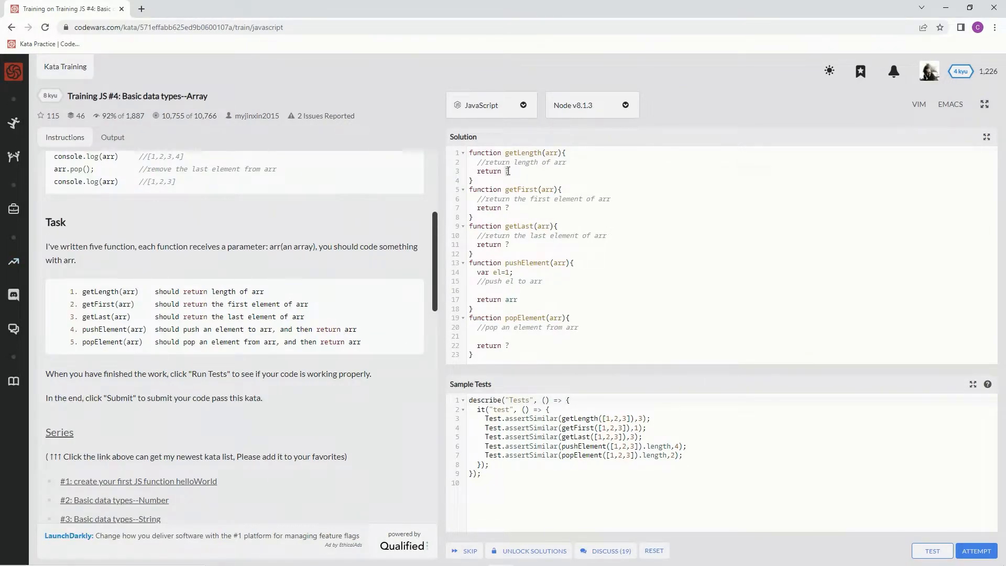
Make getLength, getFirst and getLast return arr.length, arr[0] and arr[arr.length - 1].
{"action": "type", "text": "arr."}
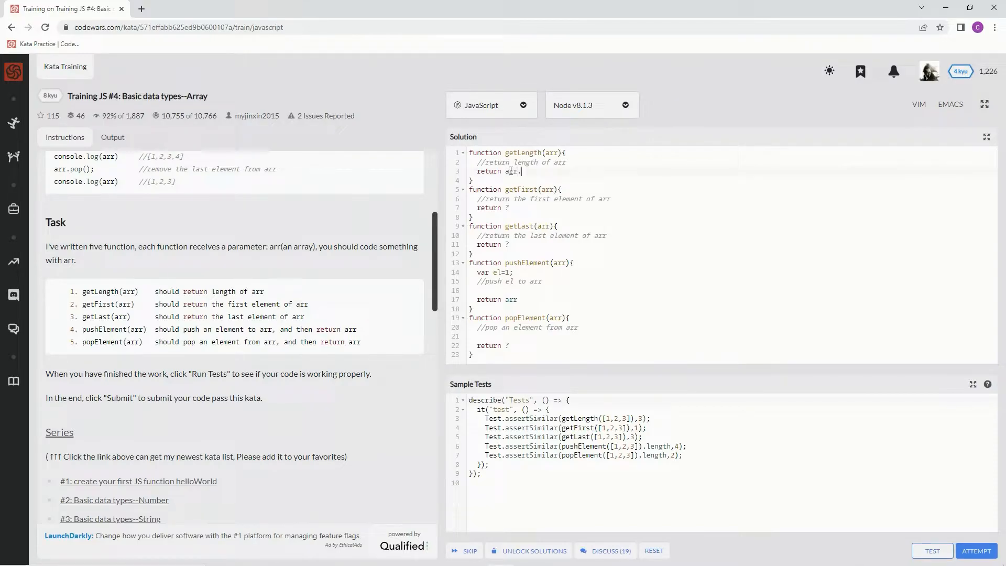
{"action": "type", "text": ".length"}
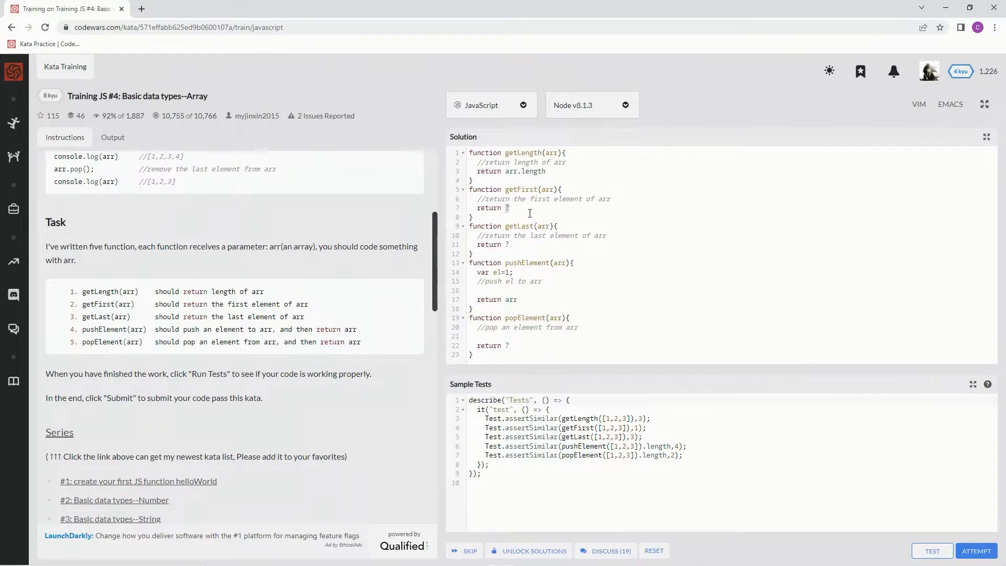
{"action": "type", "text": "arr[0]"}
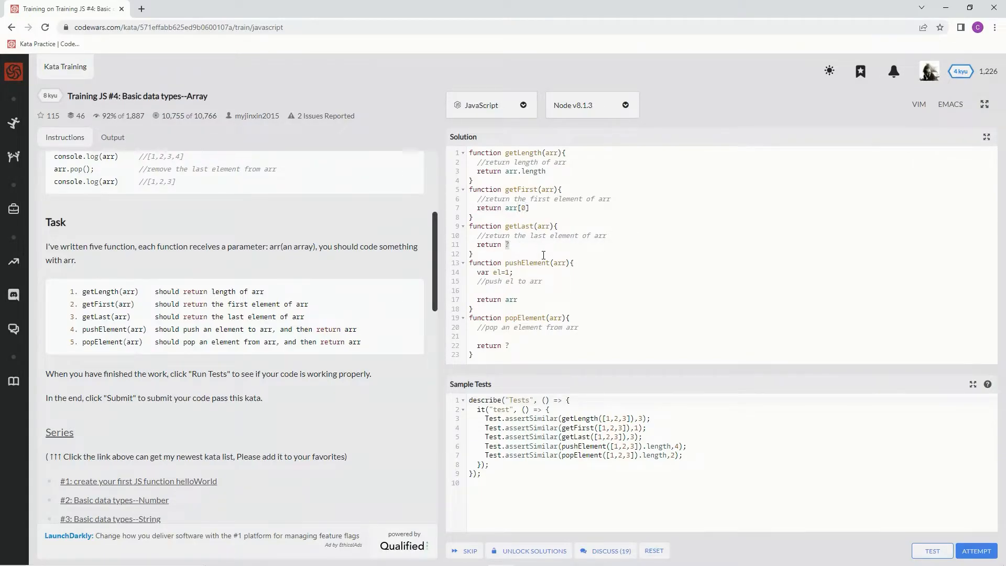
{"action": "type", "text": "arr9"}
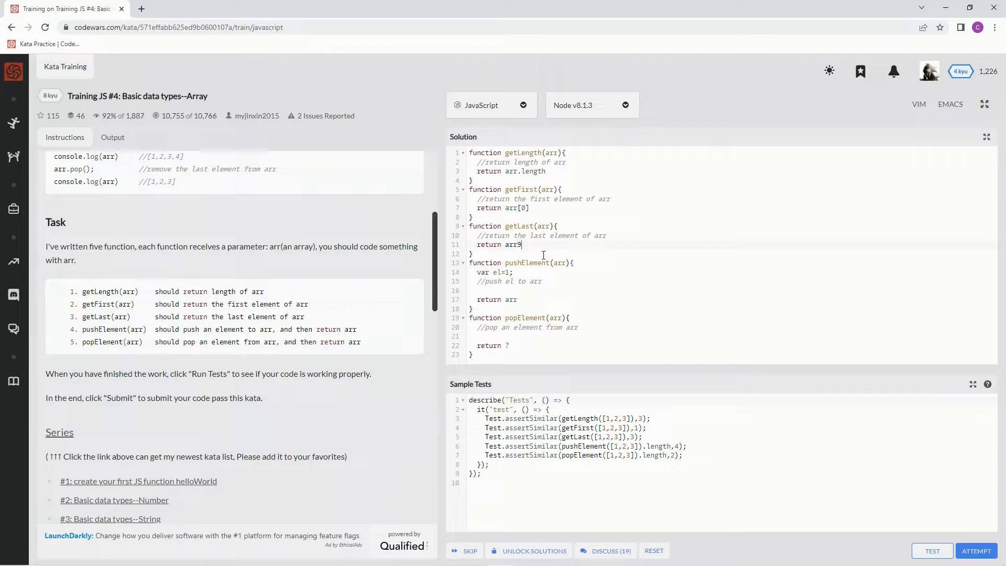
{"action": "type", "text": "[ar]"}
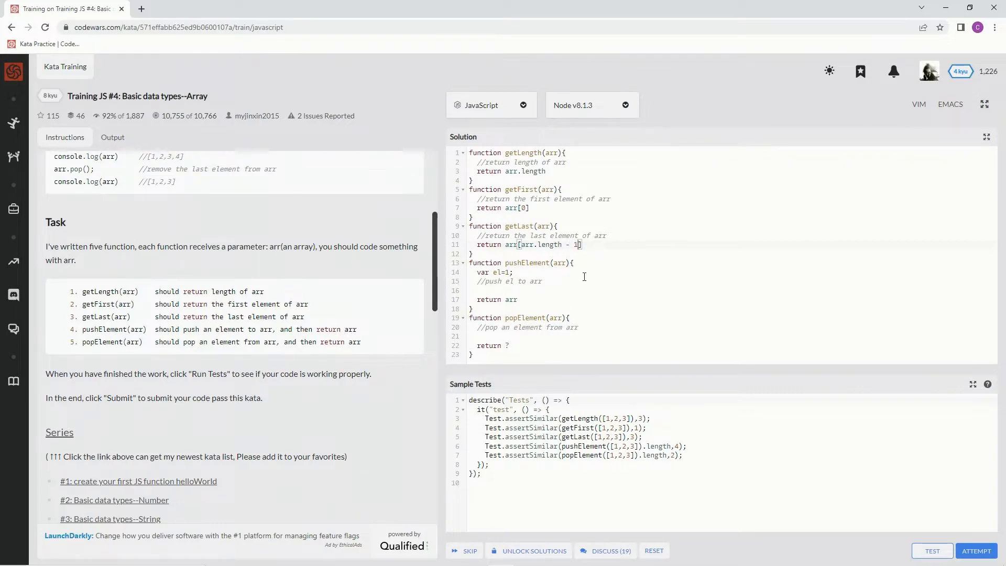
{"action": "mouse_move", "coordinate": [540, 277]}
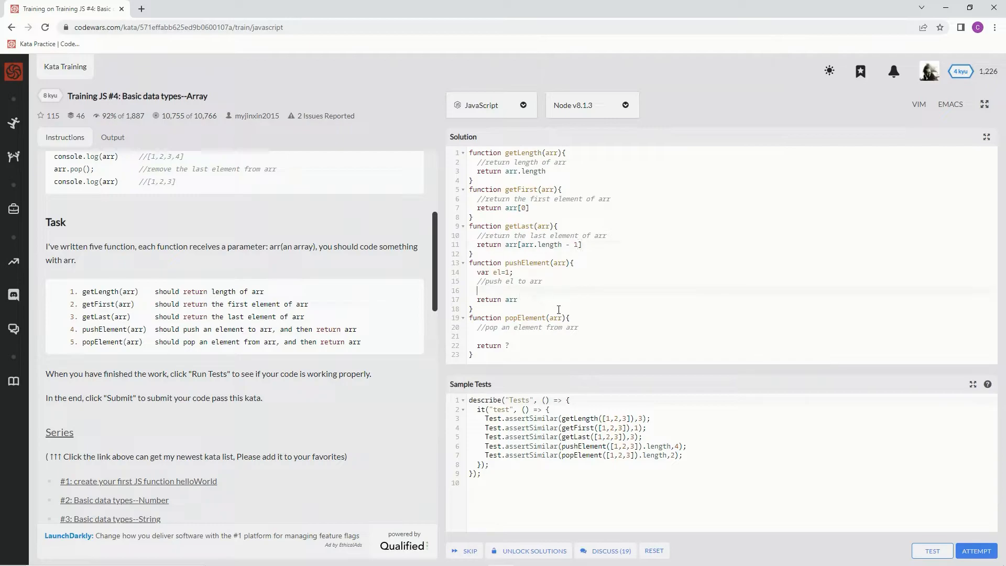
Add arr.push(el) inside pushElement.
{"action": "type", "text": "arr."}
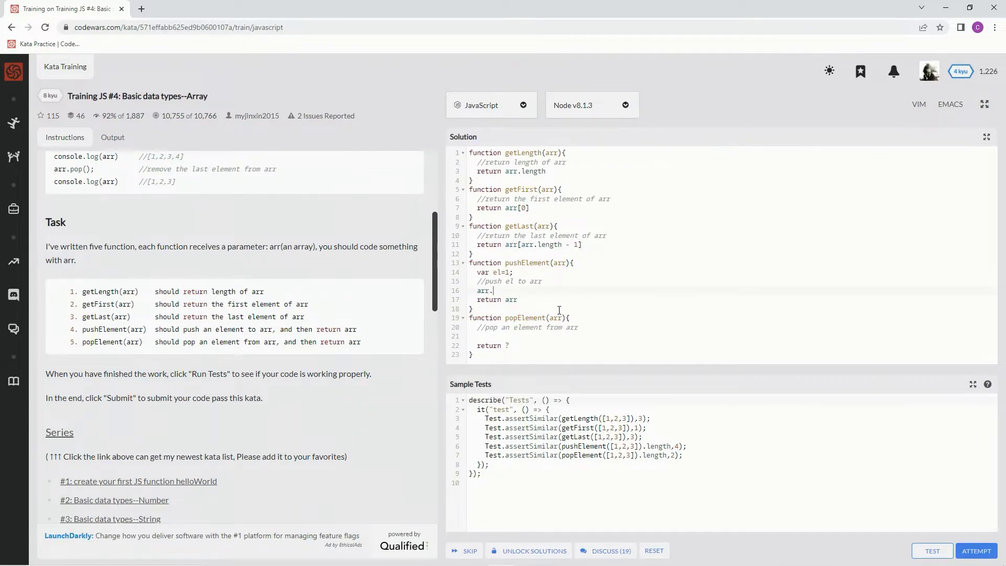
{"action": "type", "text": "push"}
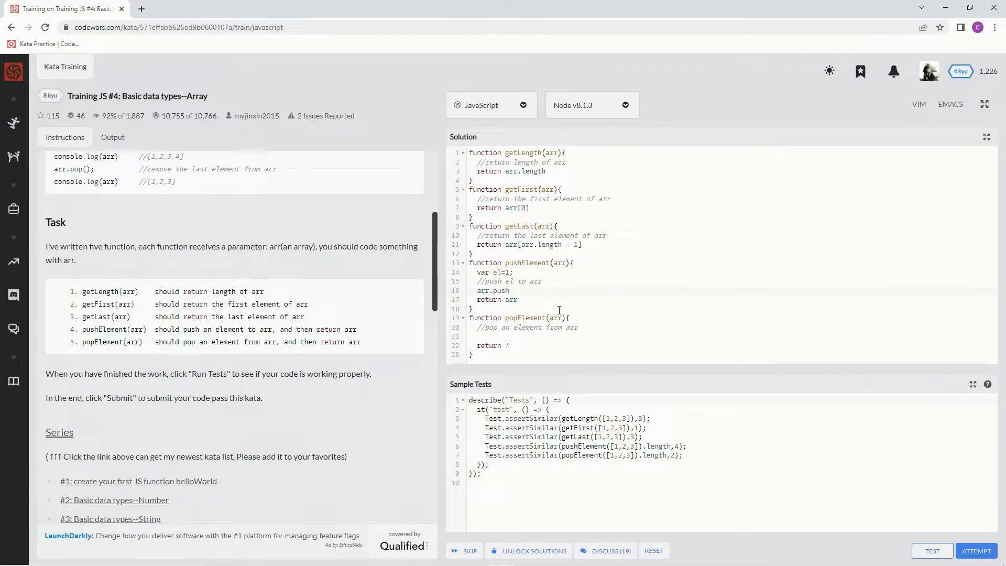
{"action": "left_click", "coordinate": [509, 291]}
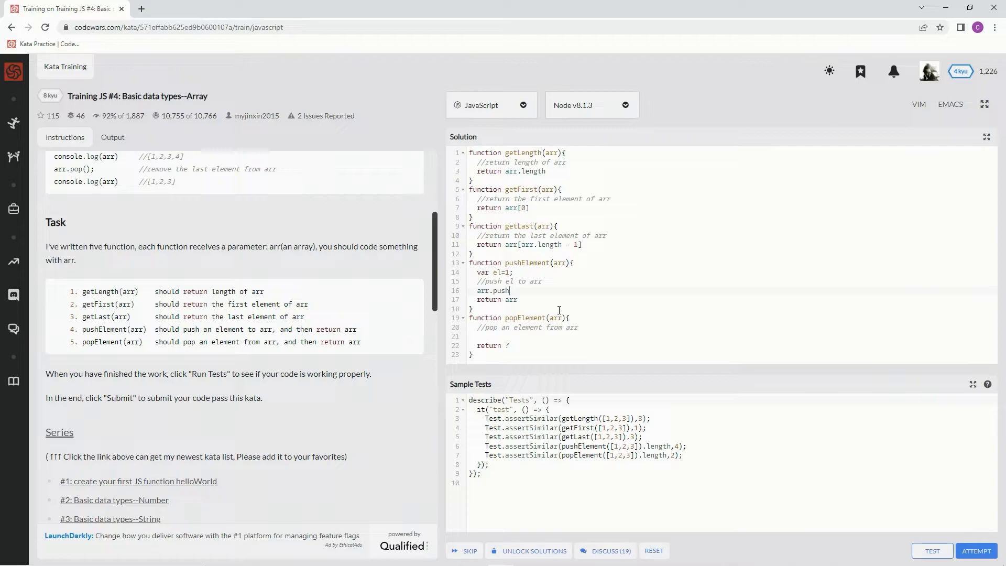
{"action": "type", "text": "(el)"}
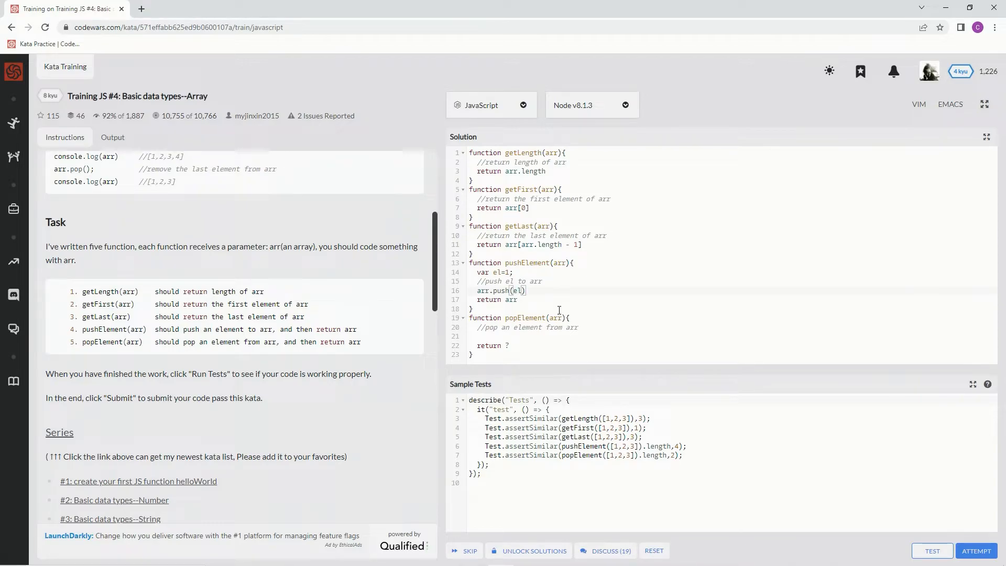
{"action": "mouse_move", "coordinate": [497, 321]}
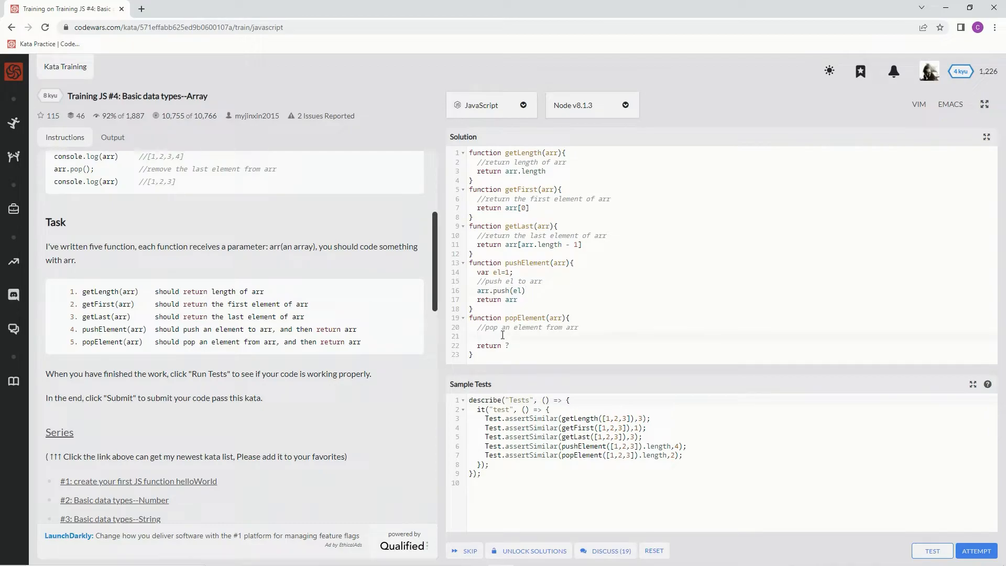
Add arr.pop() inside popElement so it returns arr.
{"action": "type", "text": "arr.pop"}
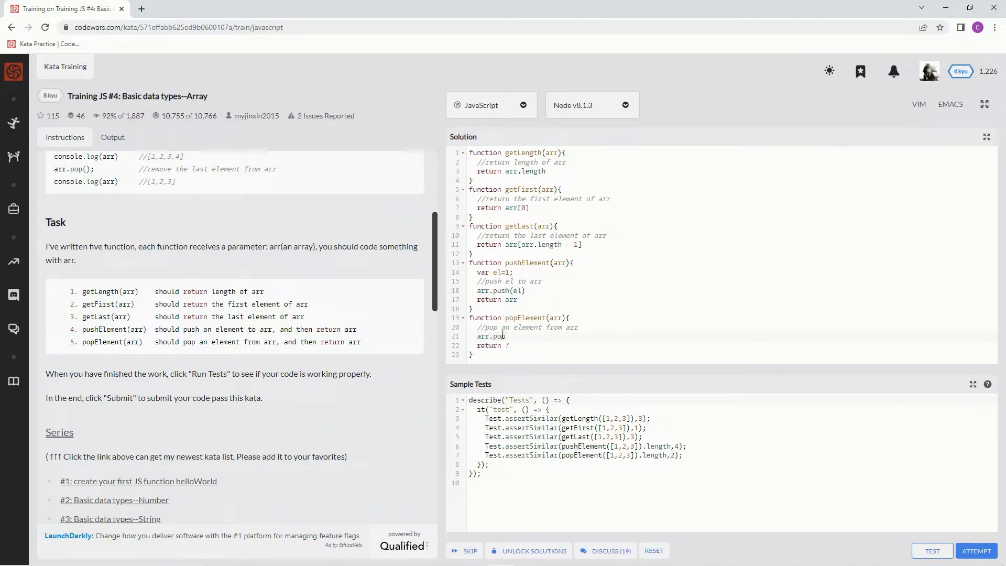
{"action": "type", "text": "()"}
{"action": "left_click", "coordinate": [734, 346]}
{"action": "type", "text": "arr"}
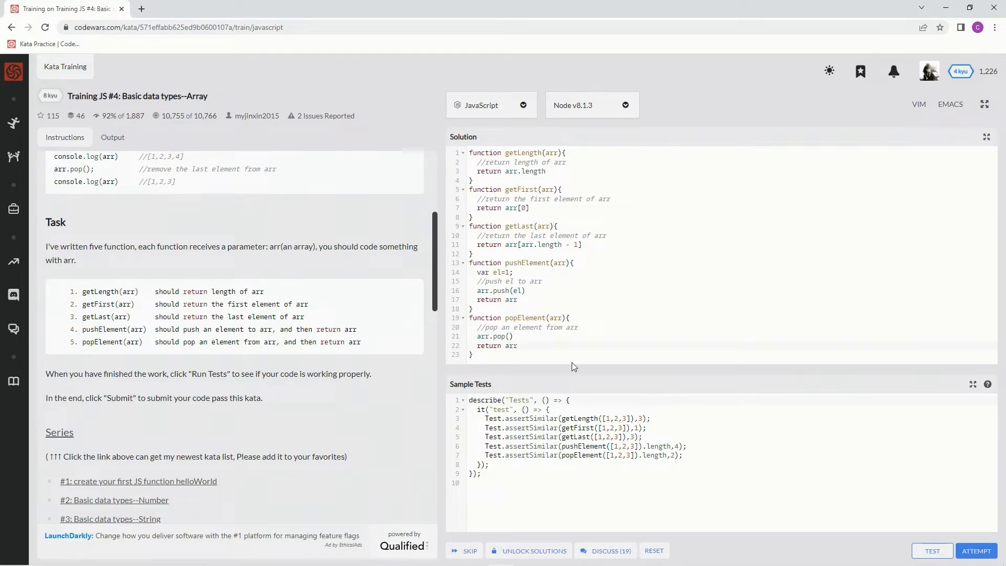
Run the sample tests, attempt the full 105-test suite, and submit the solution.
{"action": "left_click", "coordinate": [932, 551]}
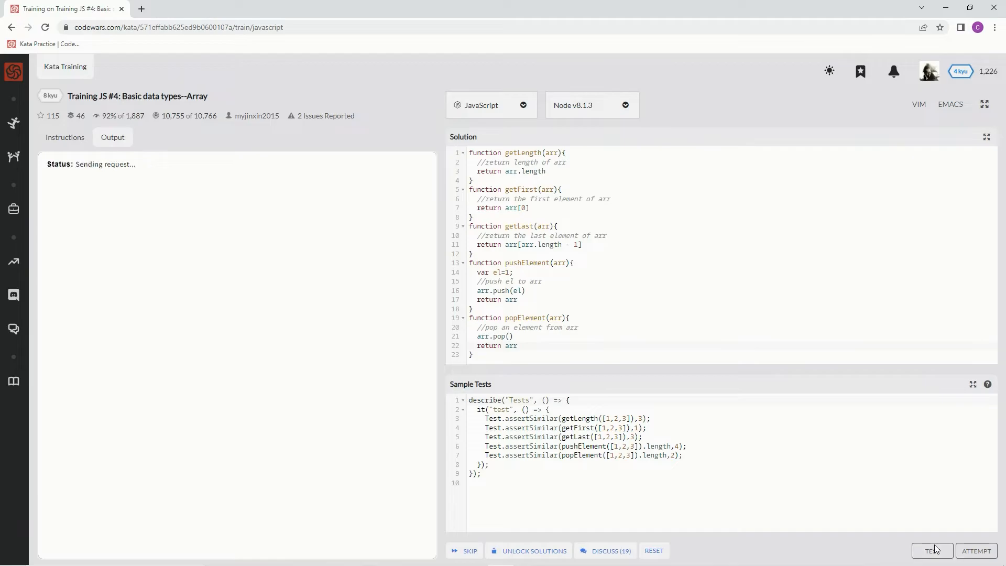
{"action": "left_click", "coordinate": [932, 551]}
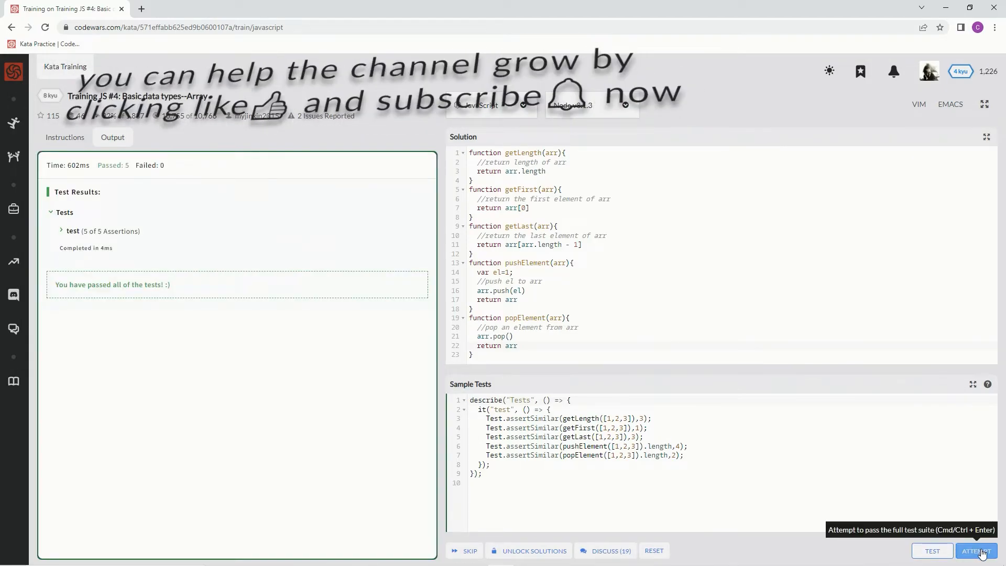
{"action": "left_click", "coordinate": [976, 551]}
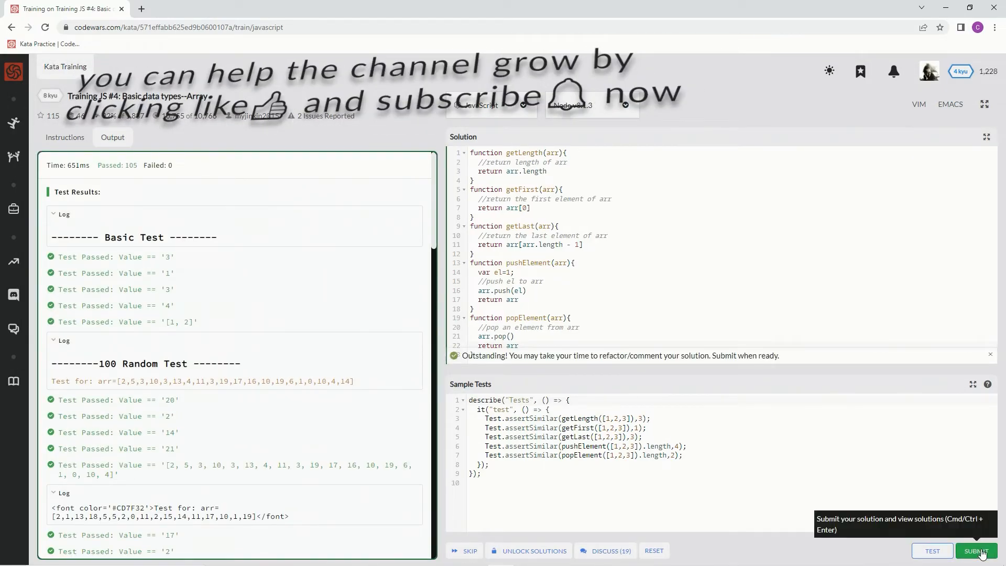
{"action": "left_click", "coordinate": [977, 551]}
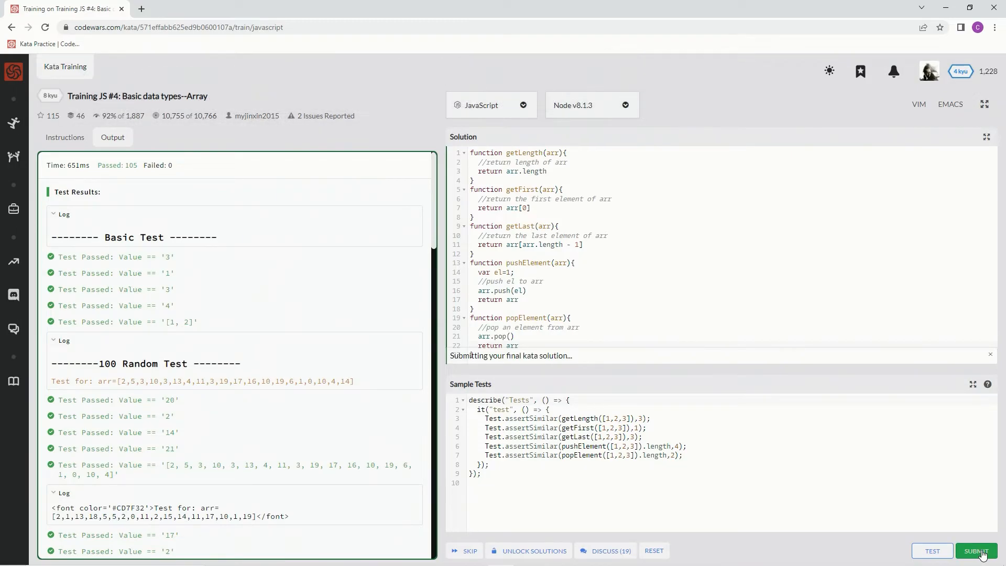
{"action": "left_click", "coordinate": [976, 551]}
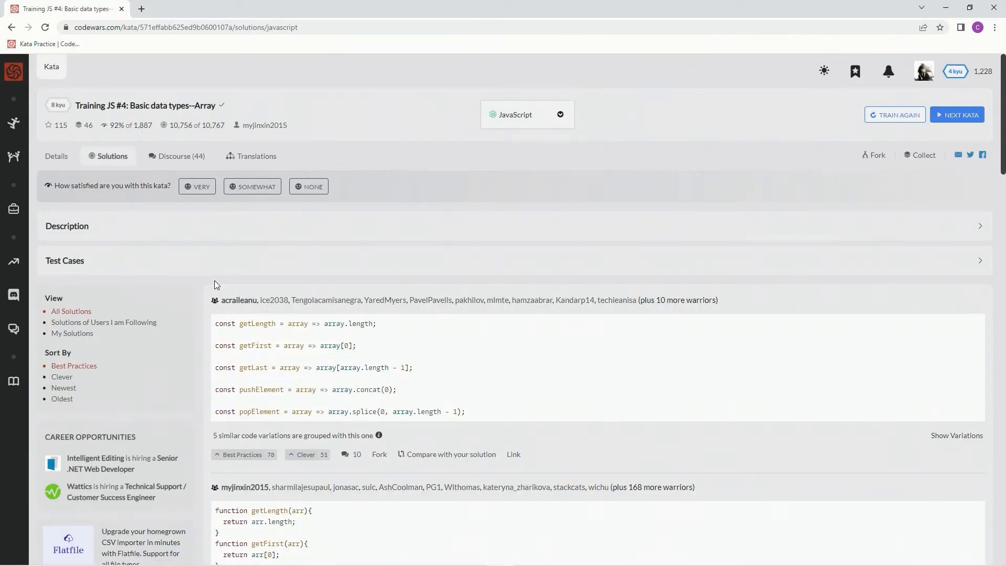
Filter to My Solutions and vote my solution as Best Practices.
{"action": "left_click", "coordinate": [72, 333]}
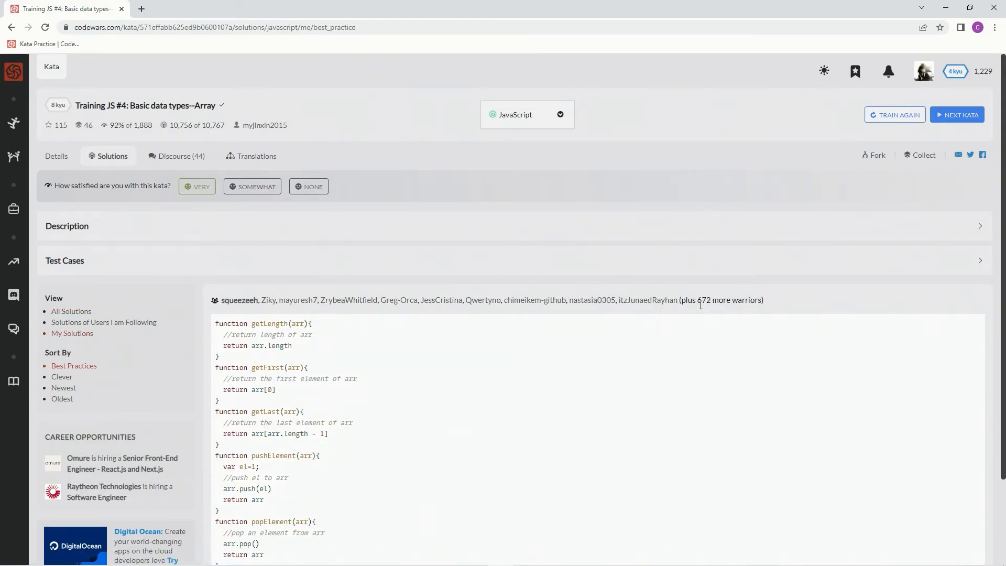
{"action": "scroll", "scroll_direction": "down", "scroll_amount": 3}
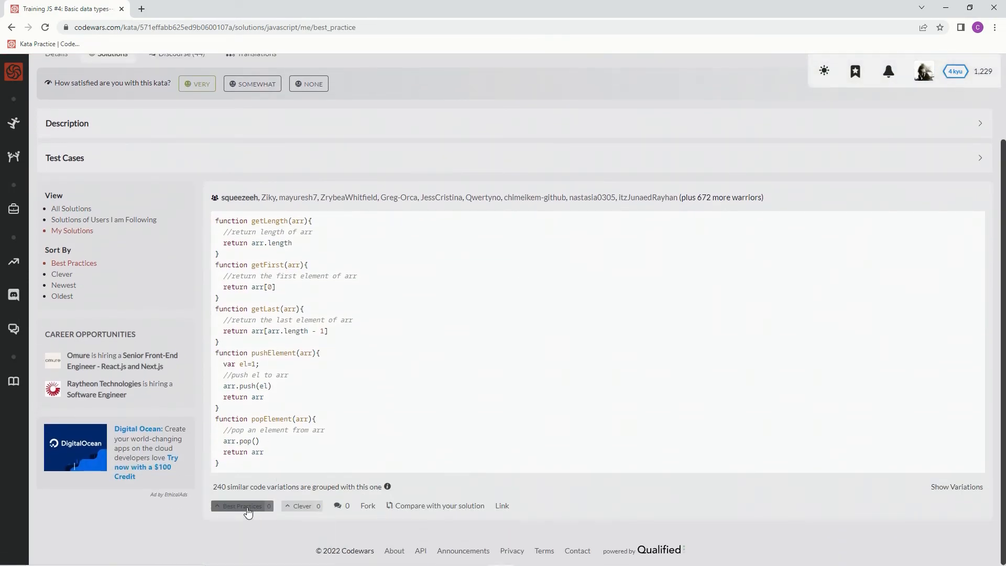
{"action": "left_click", "coordinate": [243, 506]}
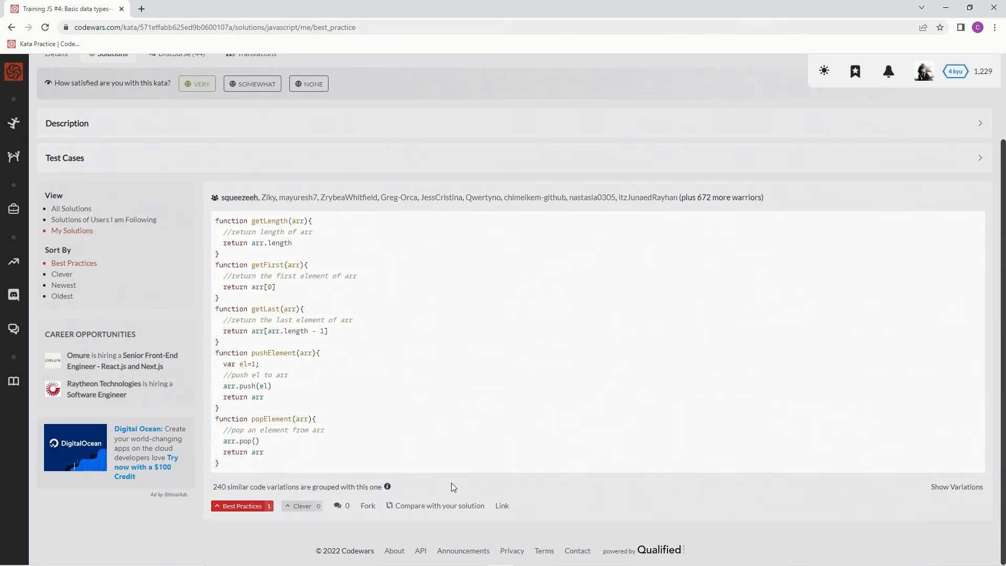